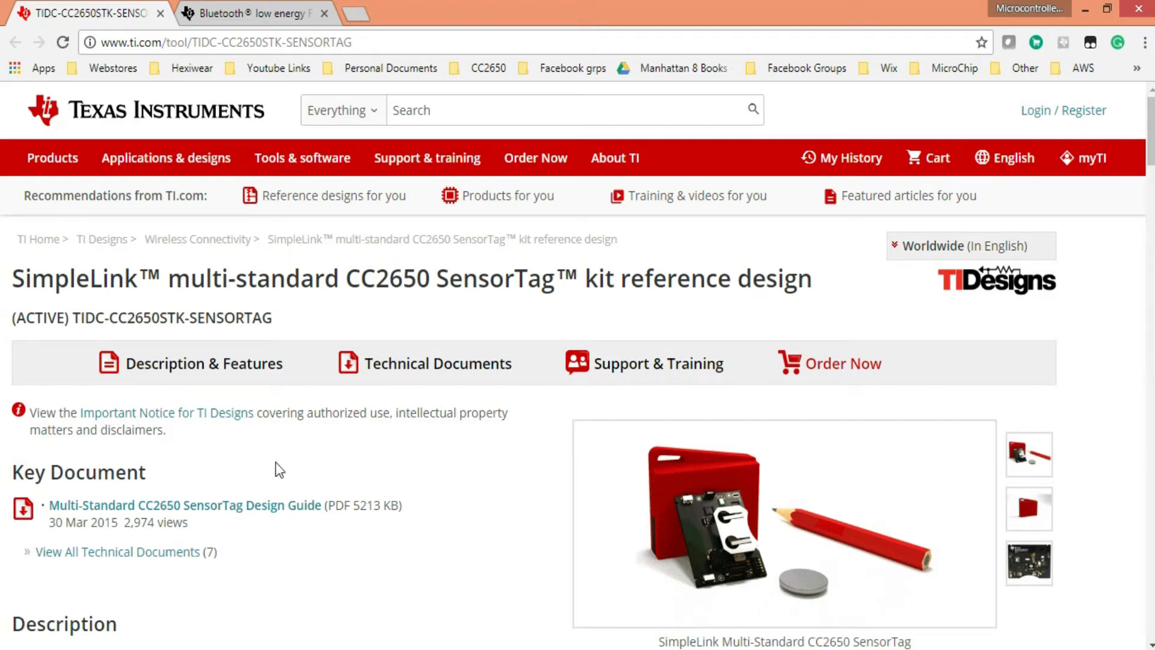
mouse_move(254, 477)
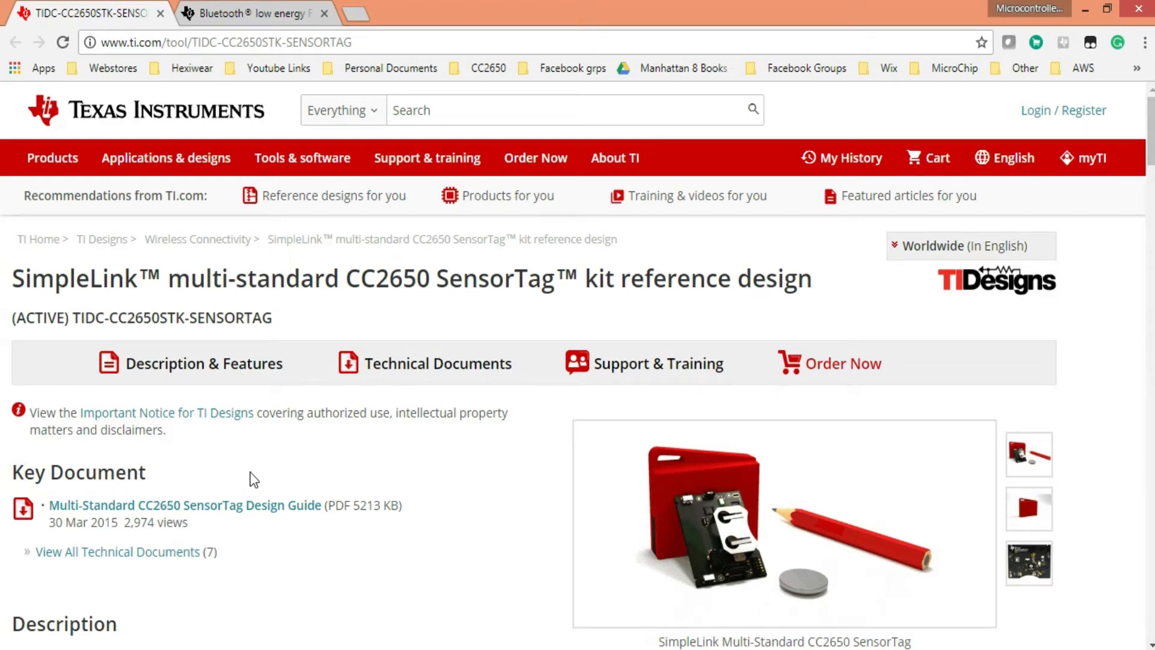
mouse_move(288, 473)
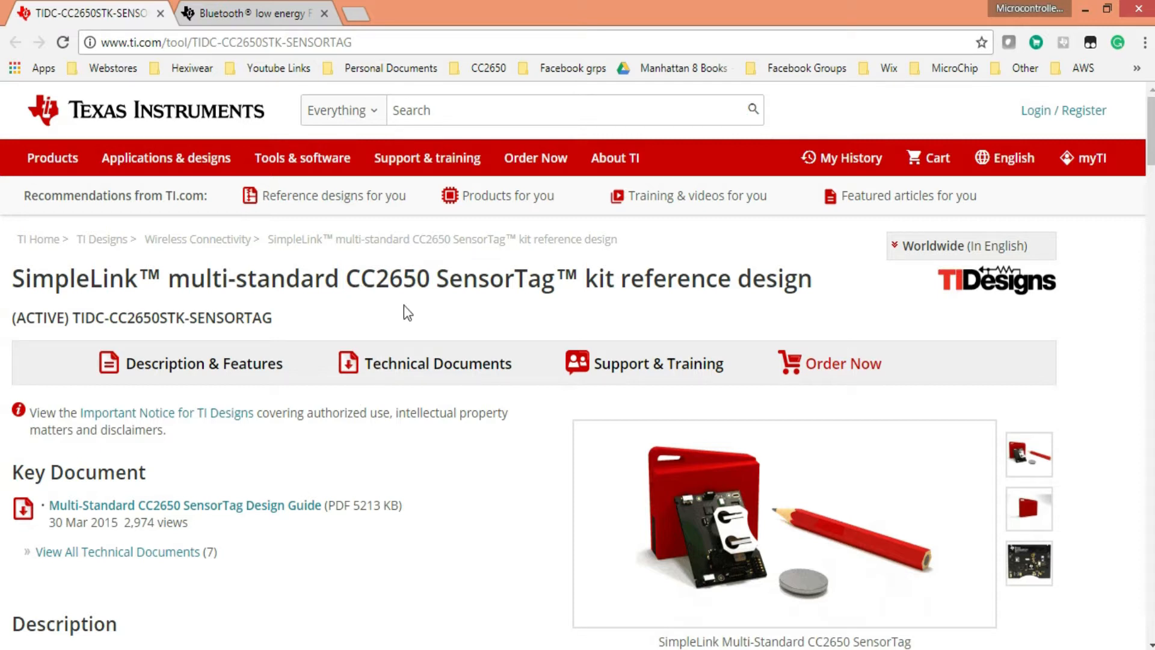
mouse_move(369, 319)
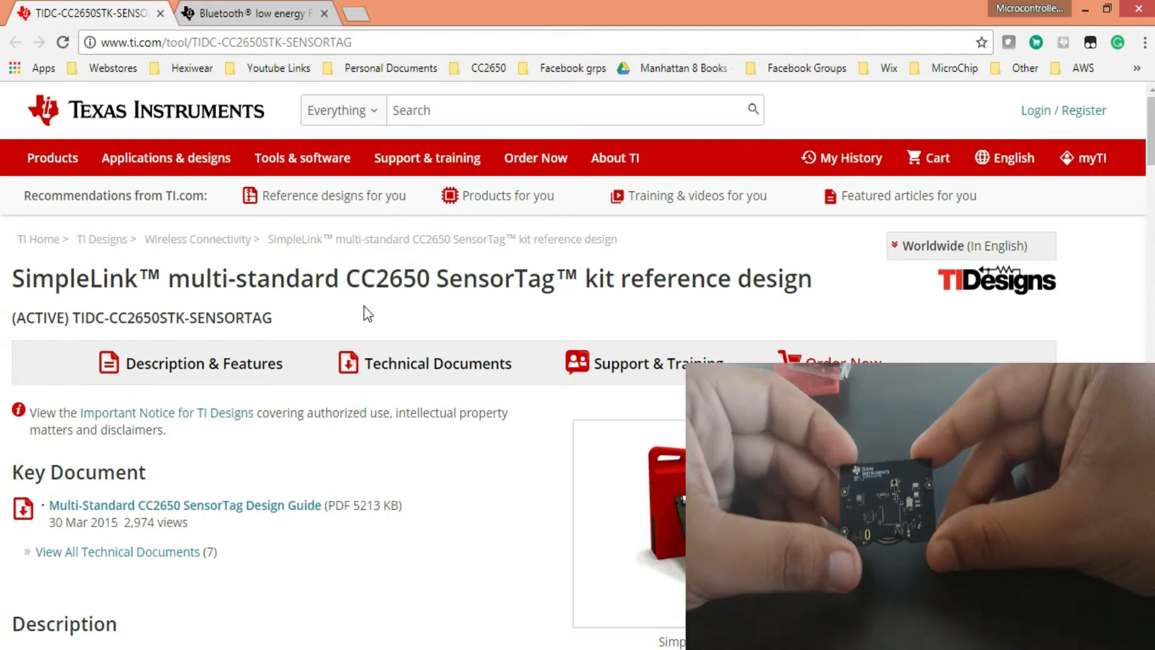
mouse_move(410, 470)
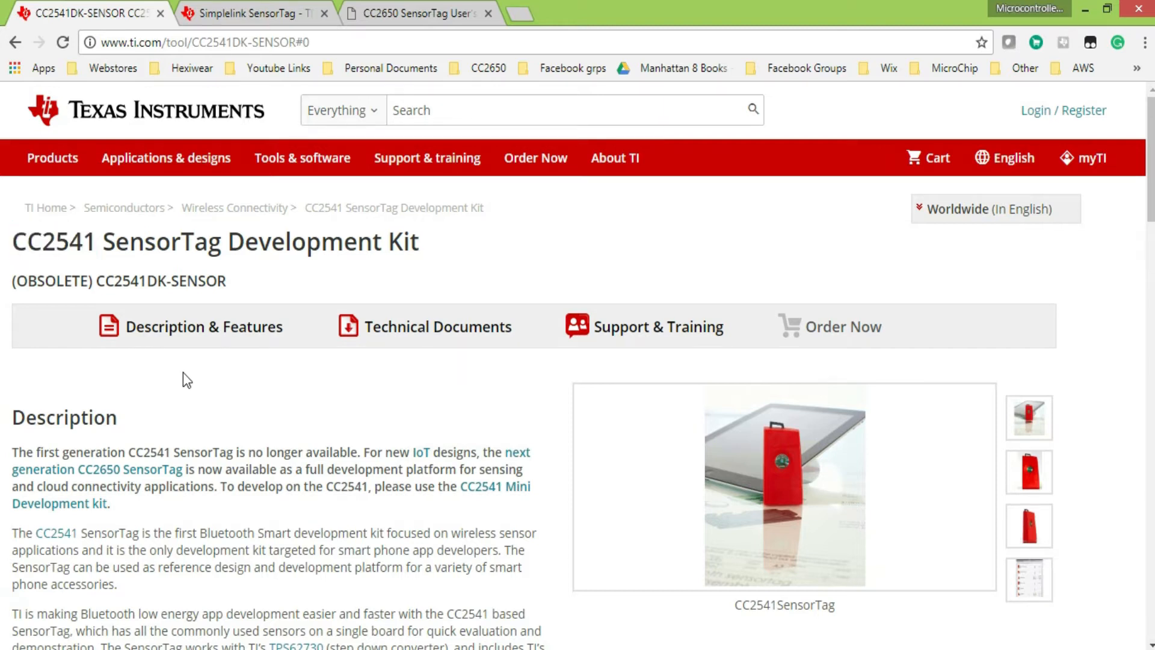
Enlarge the CC2541 SensorTag photo, then bring up the SimpleLink SensorTag 'IoT made easy' page
left_click(785, 487)
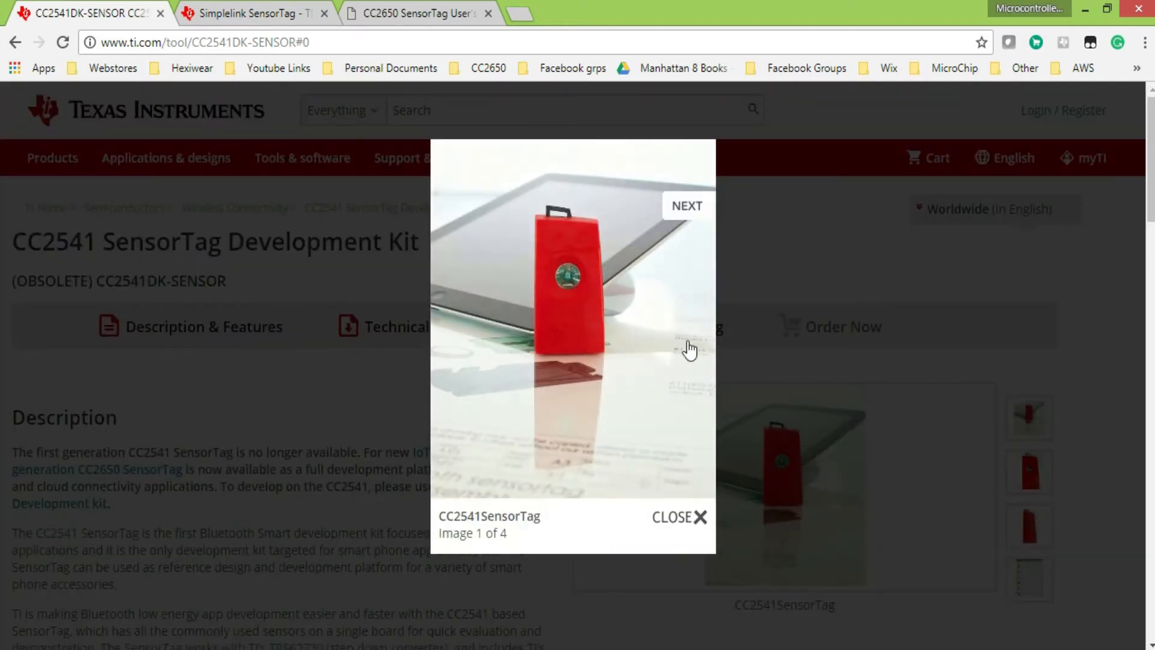
left_click(254, 13)
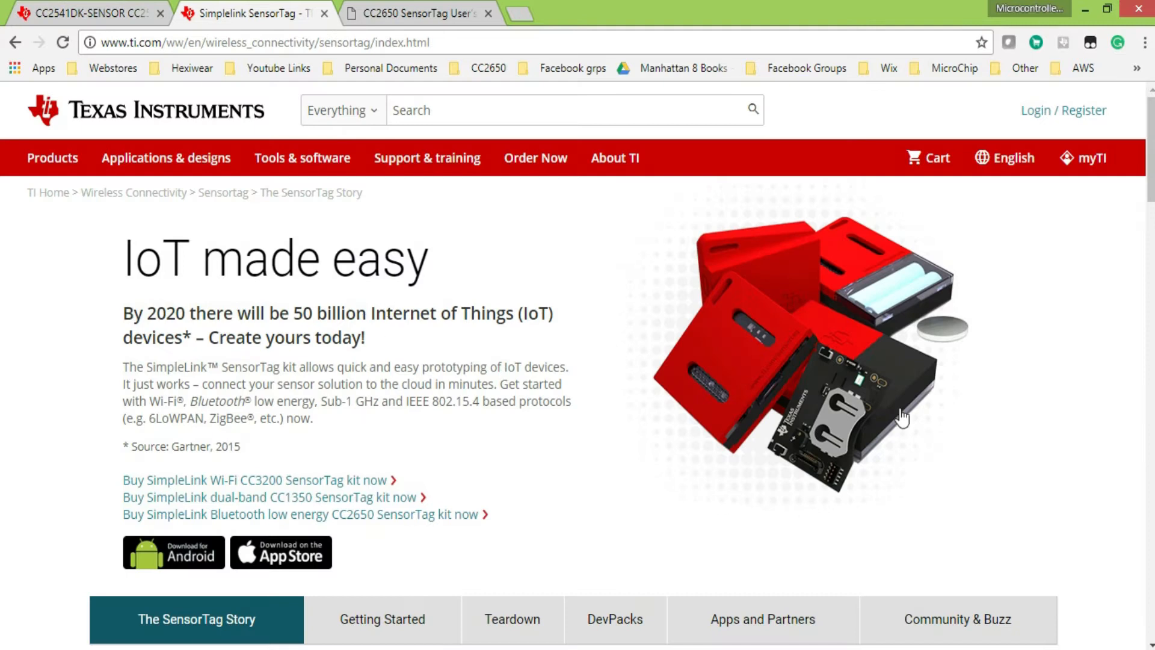
mouse_move(1033, 501)
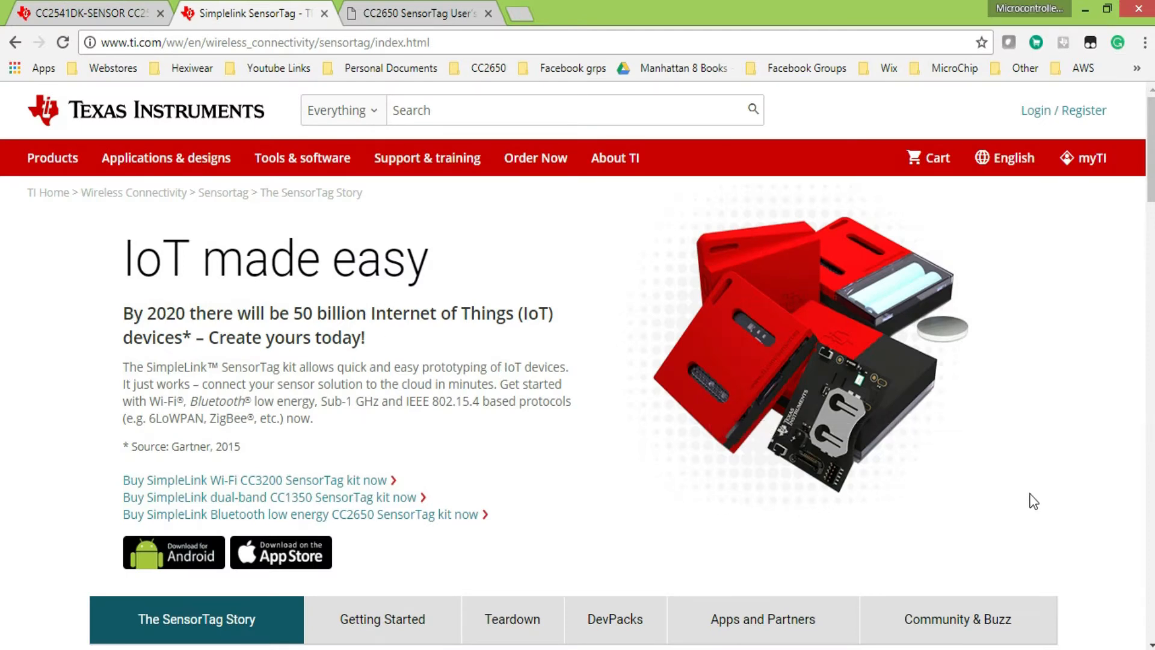
left_click(416, 13)
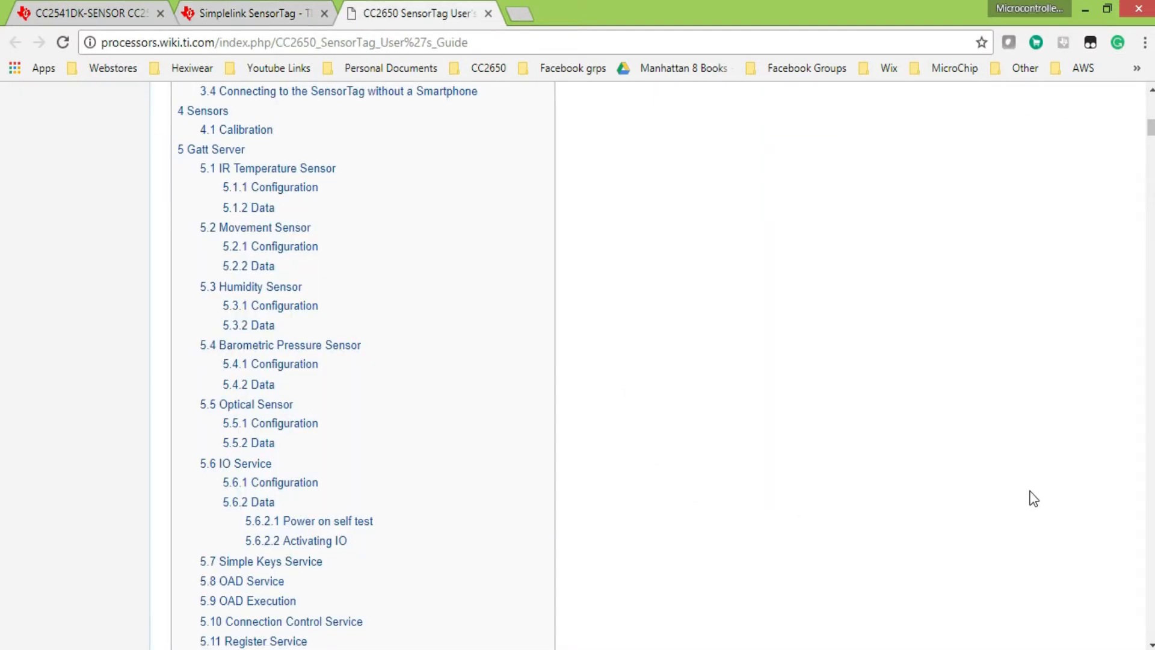
mouse_move(254, 227)
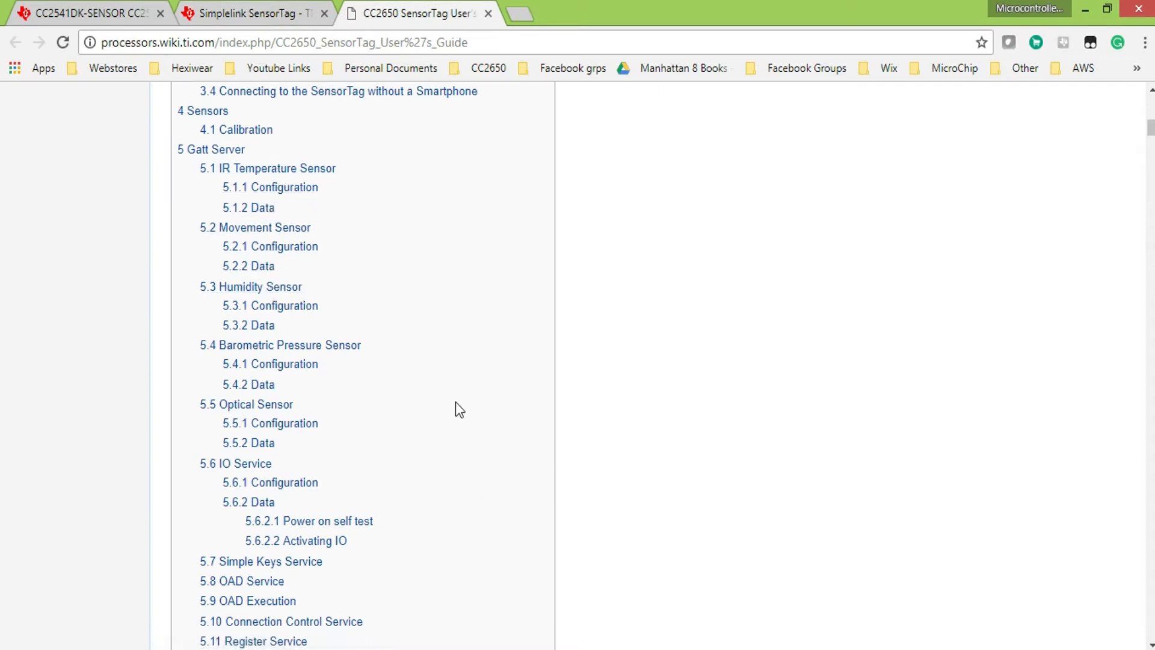
mouse_move(465, 440)
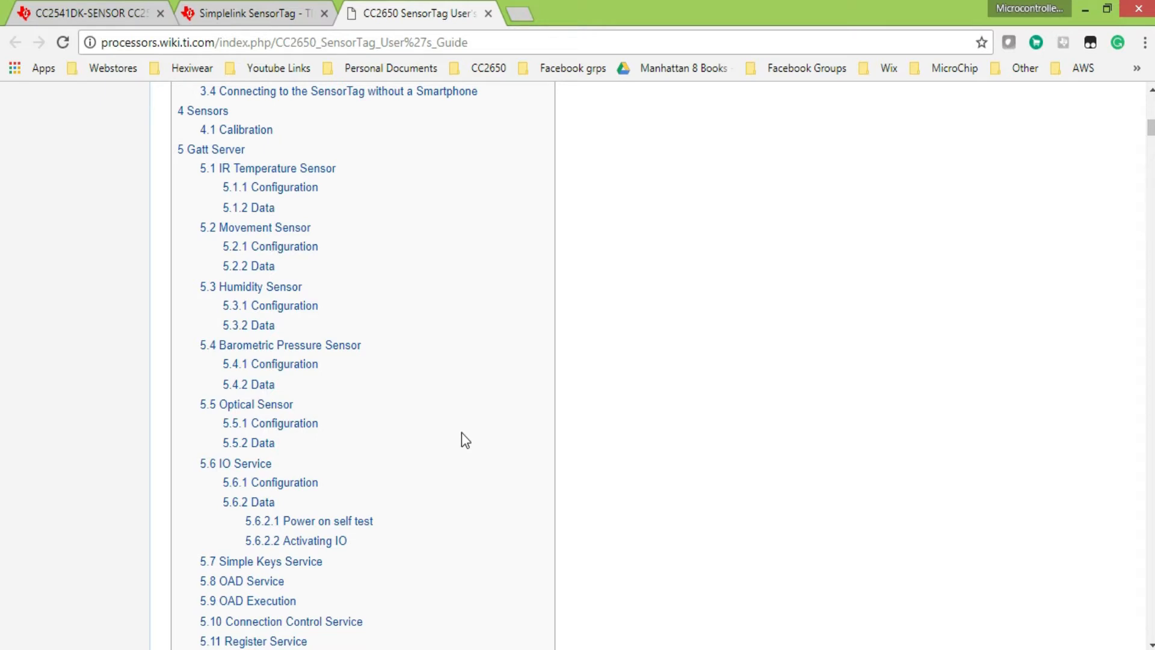
left_click(251, 14)
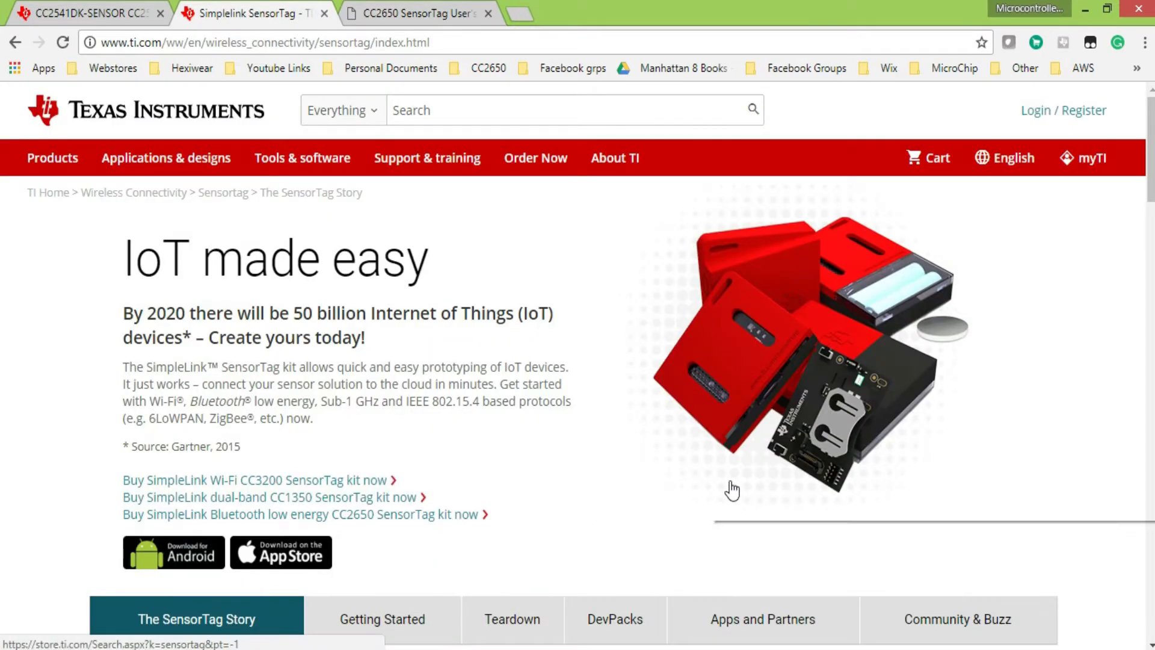
scroll("down", 3)
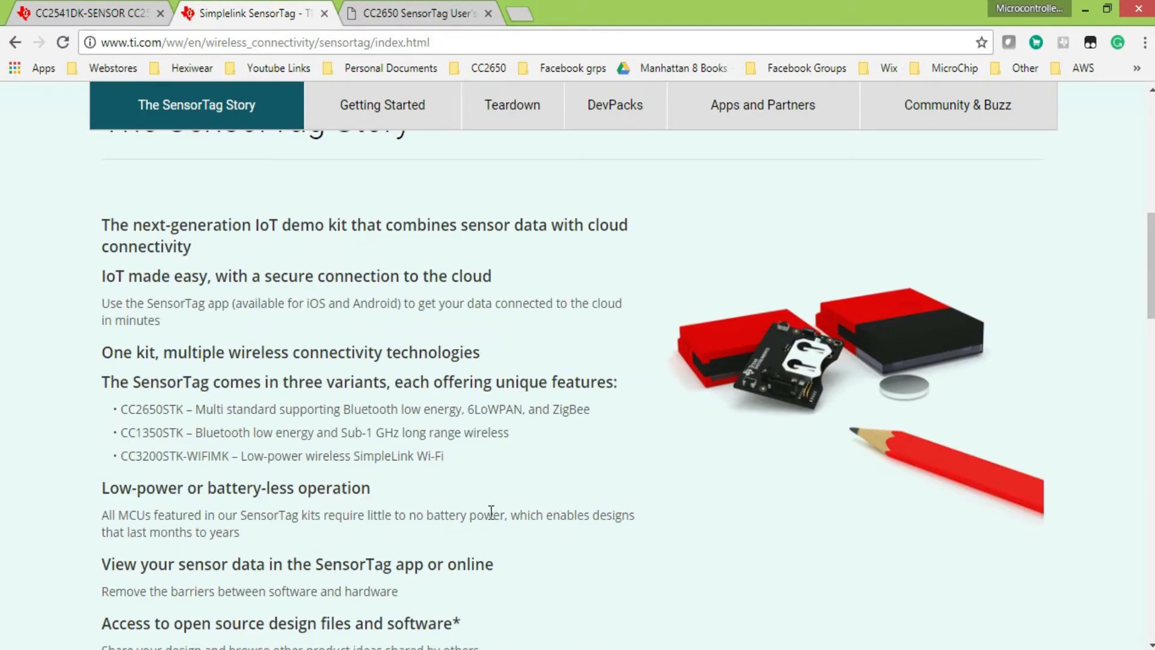
mouse_move(667, 567)
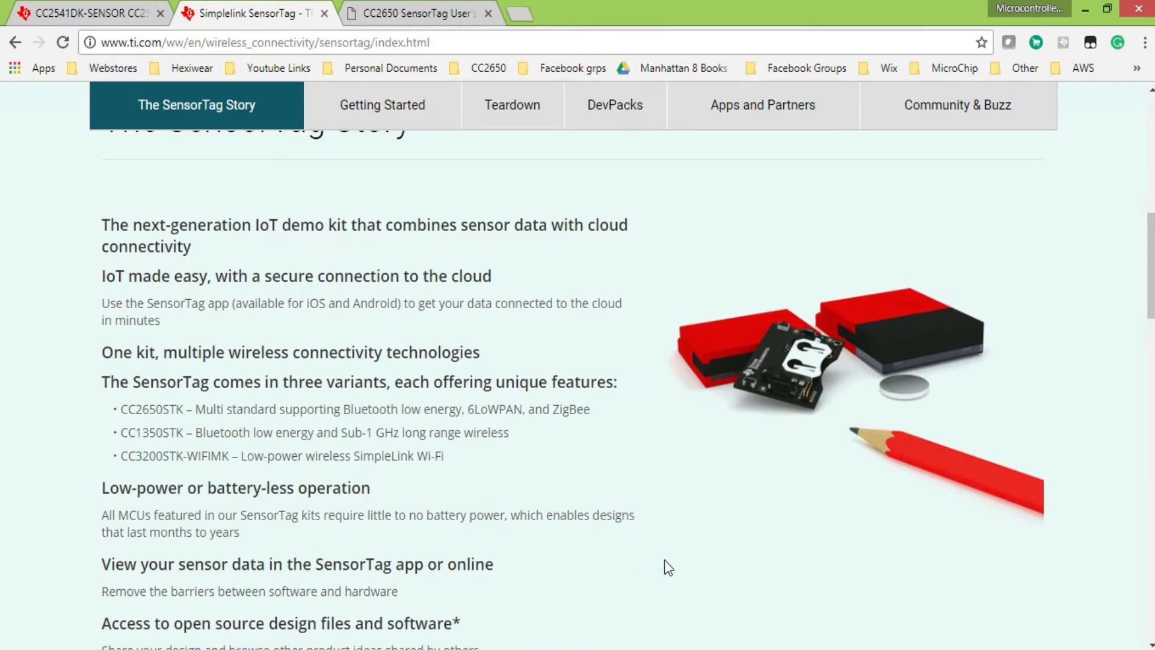
scroll("down", 3)
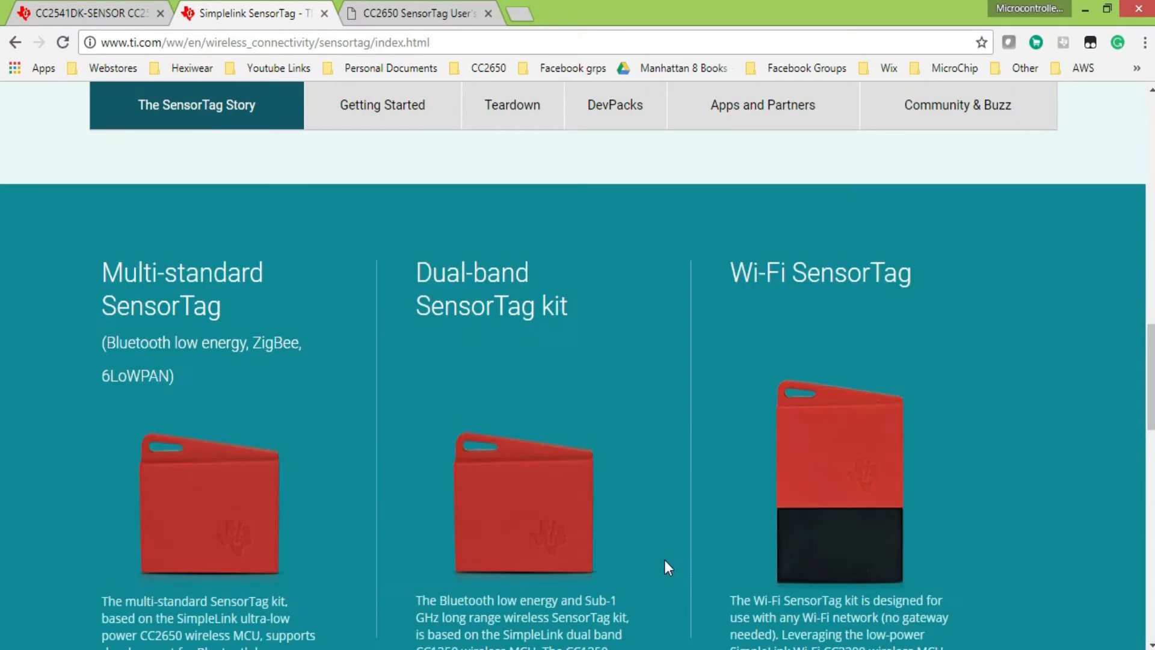
scroll("down", 3)
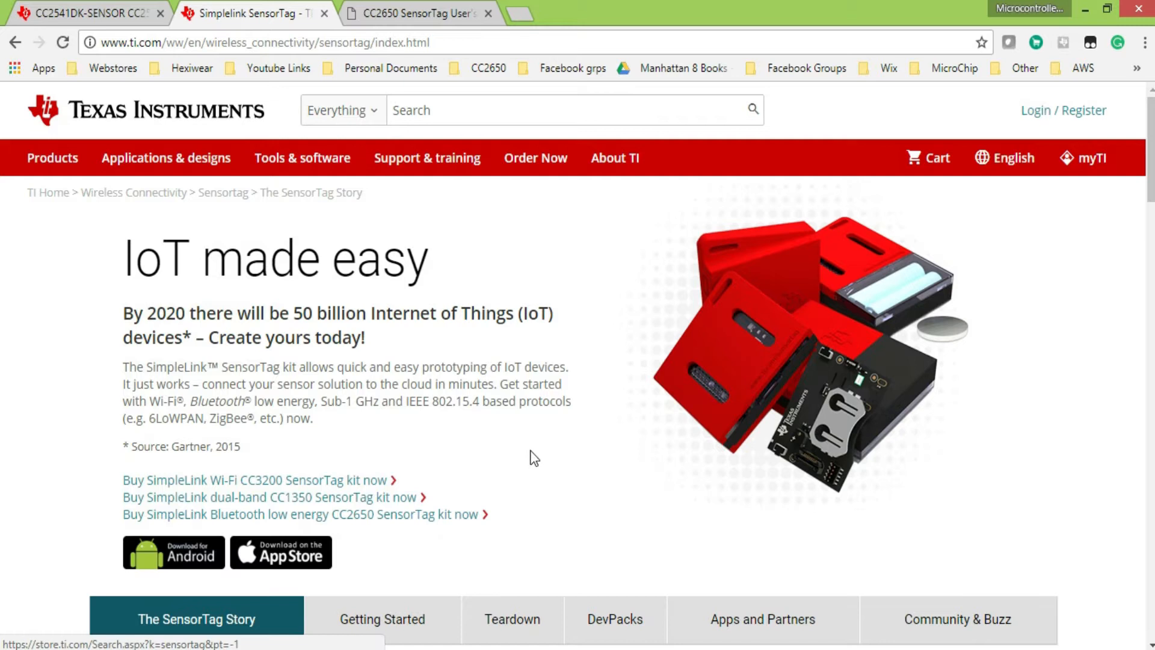
mouse_move(534, 532)
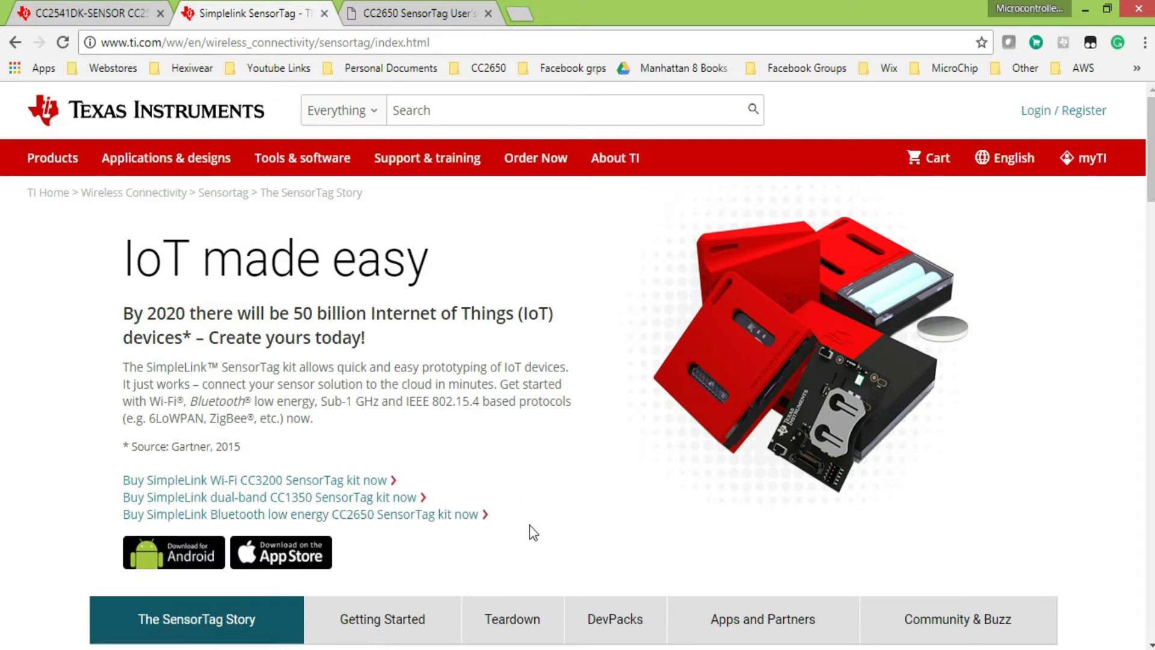
mouse_move(204, 585)
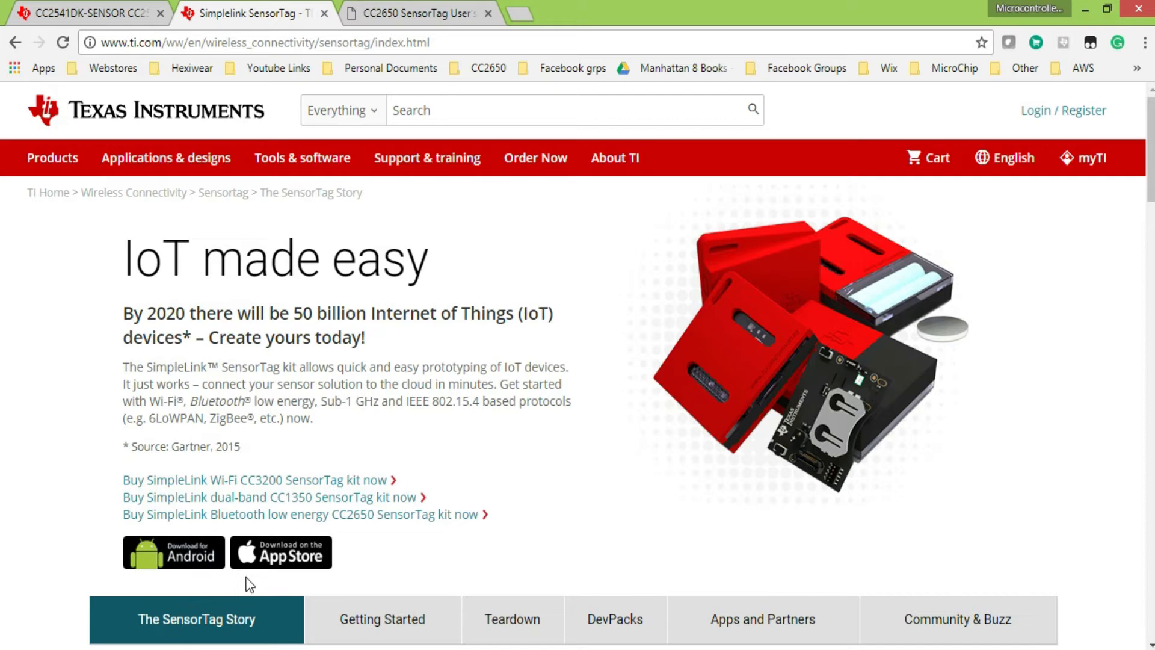
mouse_move(361, 577)
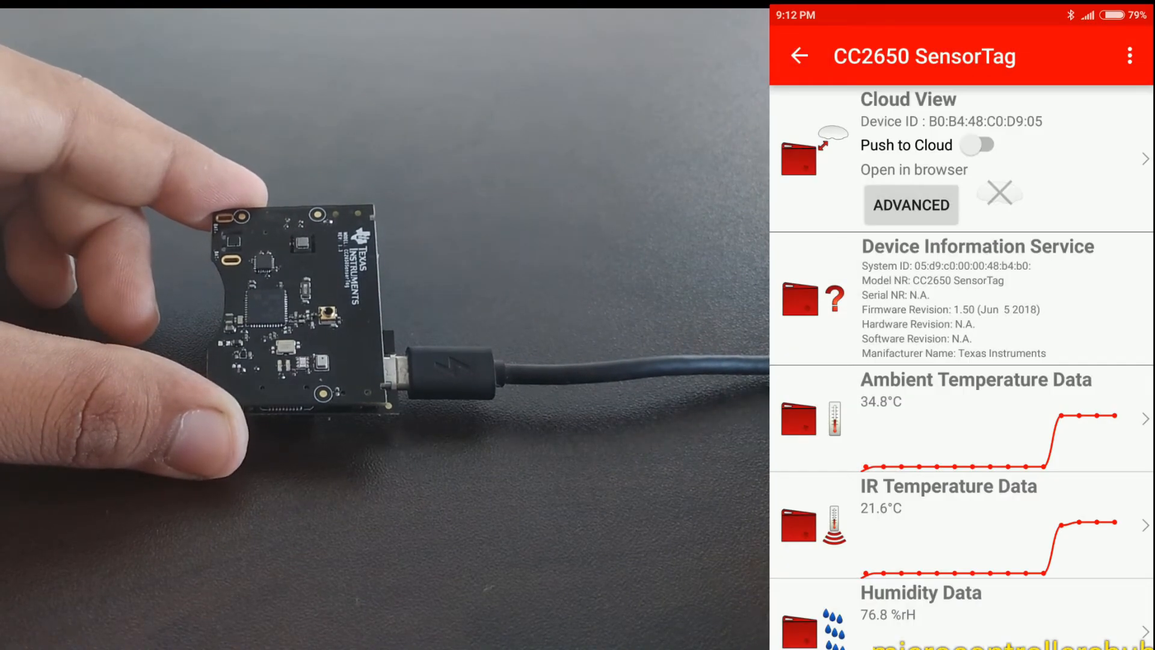
Scroll through the CC2650 temperature, humidity, barometer, motion, light and key panels
scroll("down", 3)
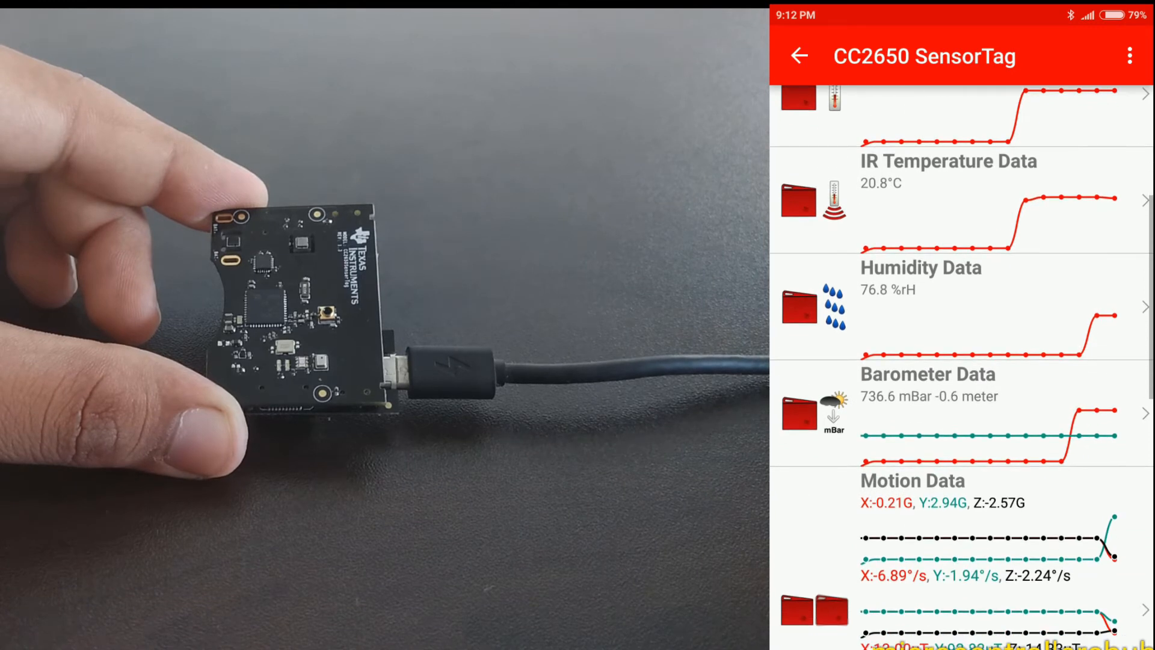
scroll("down", 3)
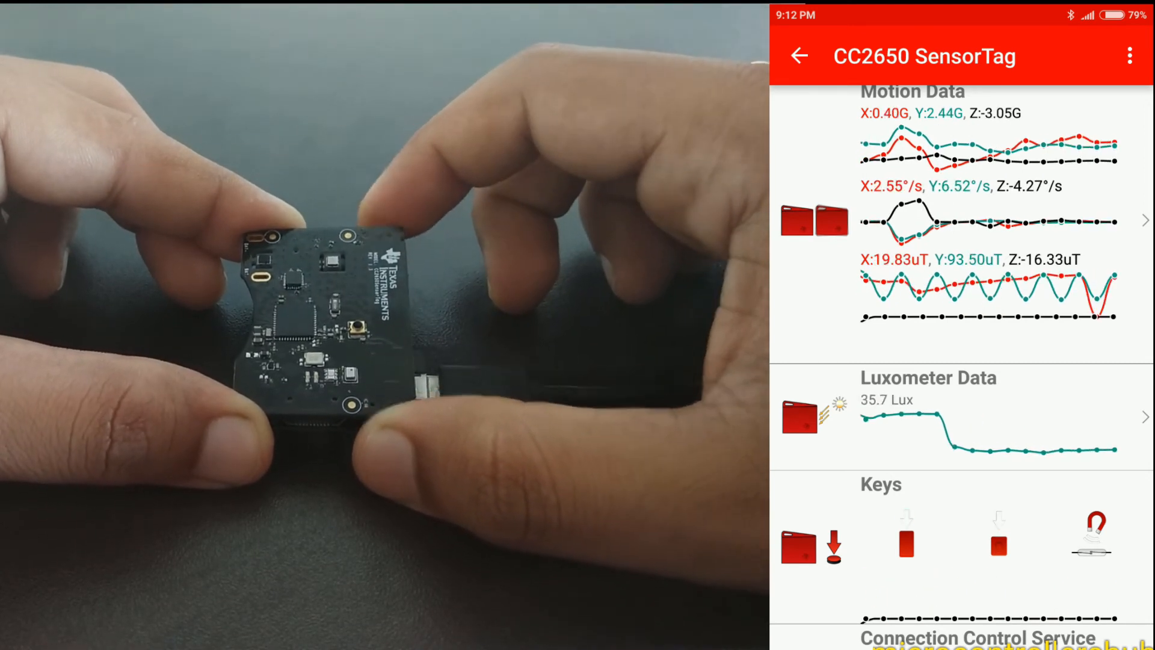
scroll("down", 3)
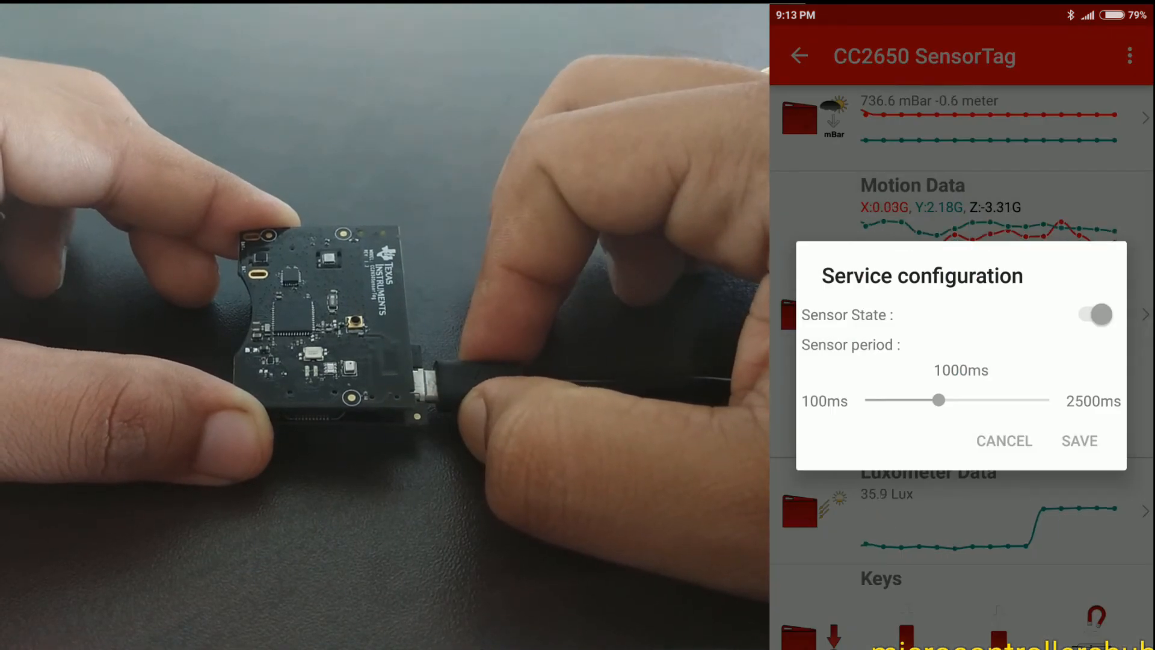
Drag the Sensor period slider in the service configuration dialog (1000 ms)
left_click_drag(937, 400, 899, 400)
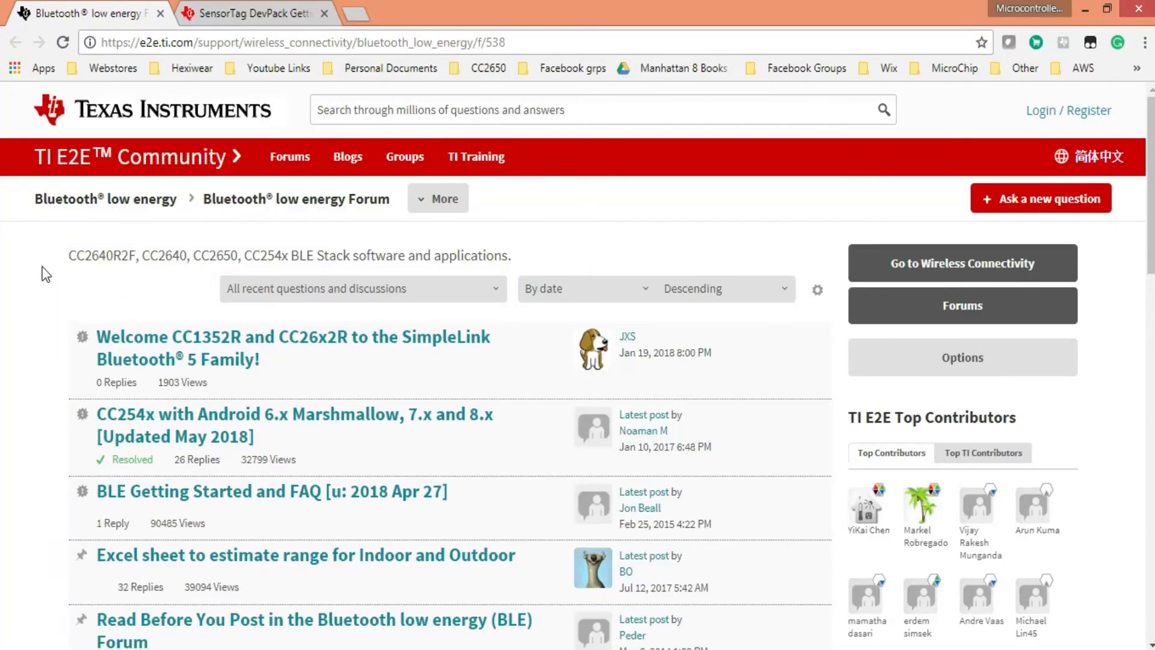
mouse_move(107, 300)
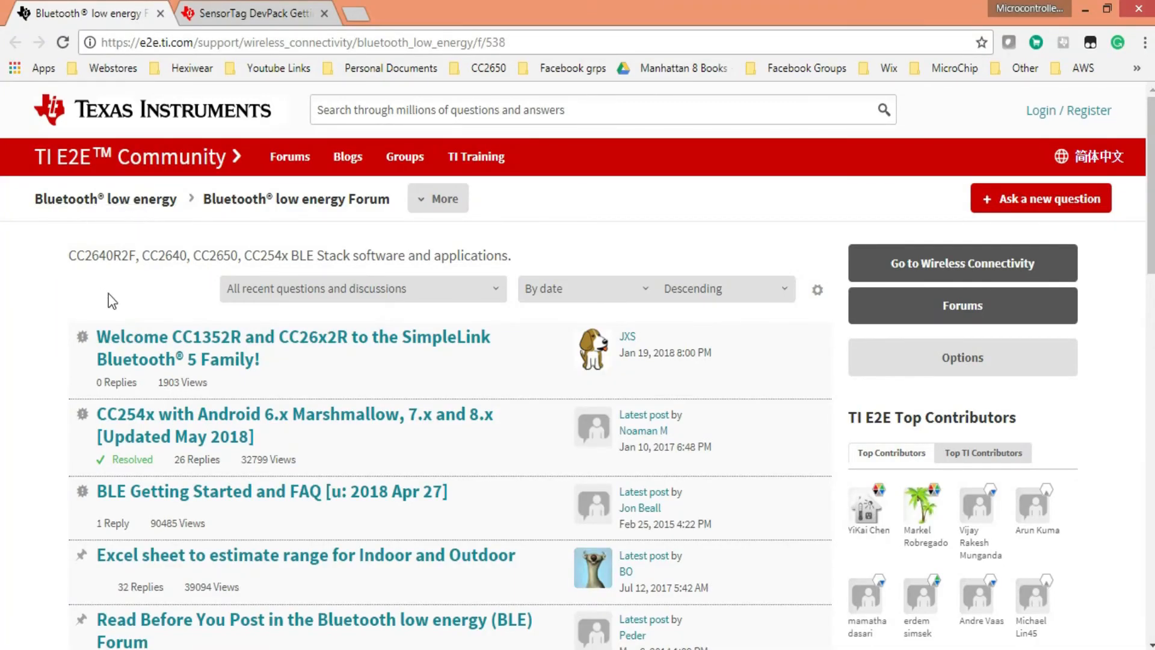
Browse the Bluetooth low energy forum list, then bring up the SensorTag DevPack Getting Started PDF
scroll("down", 3)
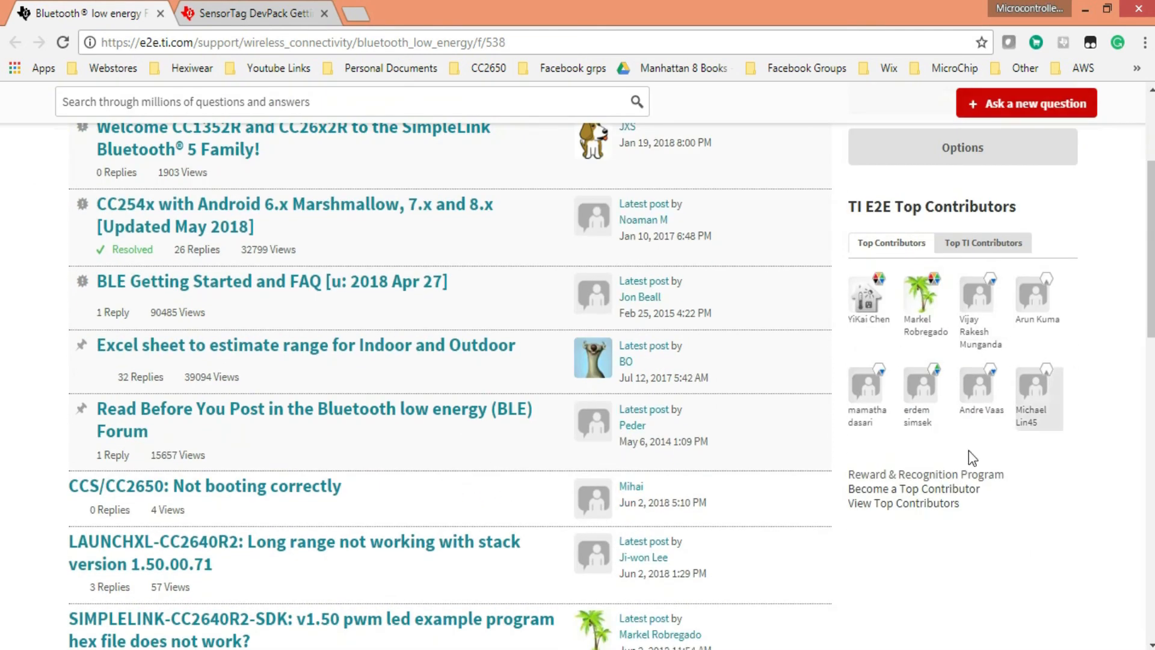
mouse_move(981, 563)
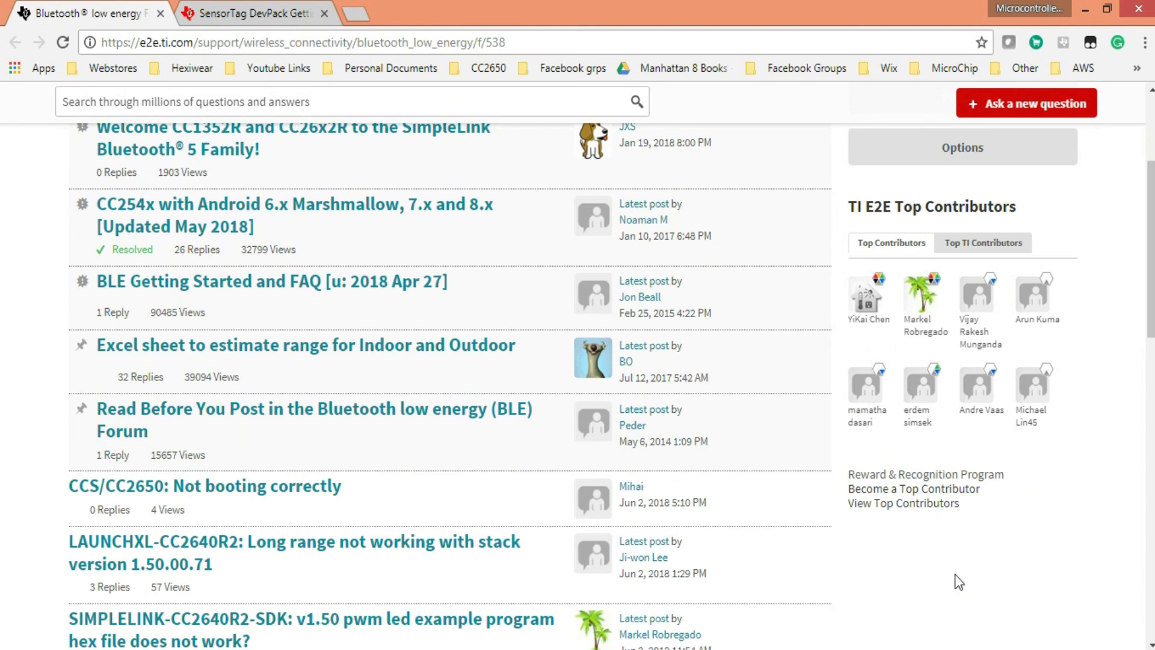
left_click(254, 13)
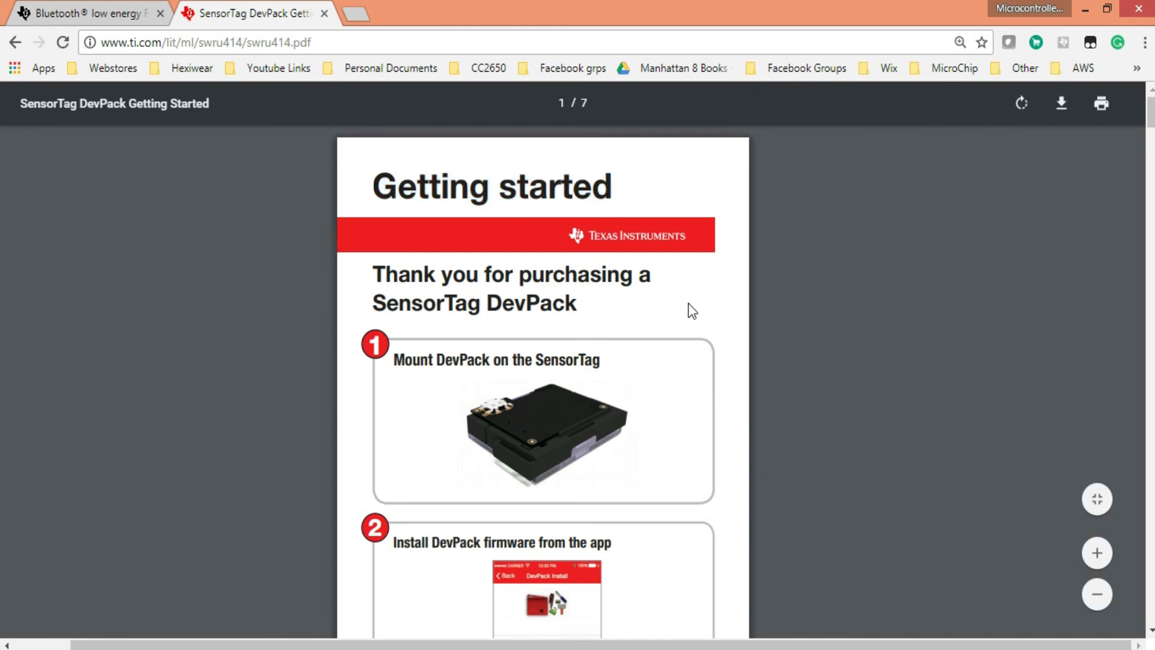
mouse_move(938, 572)
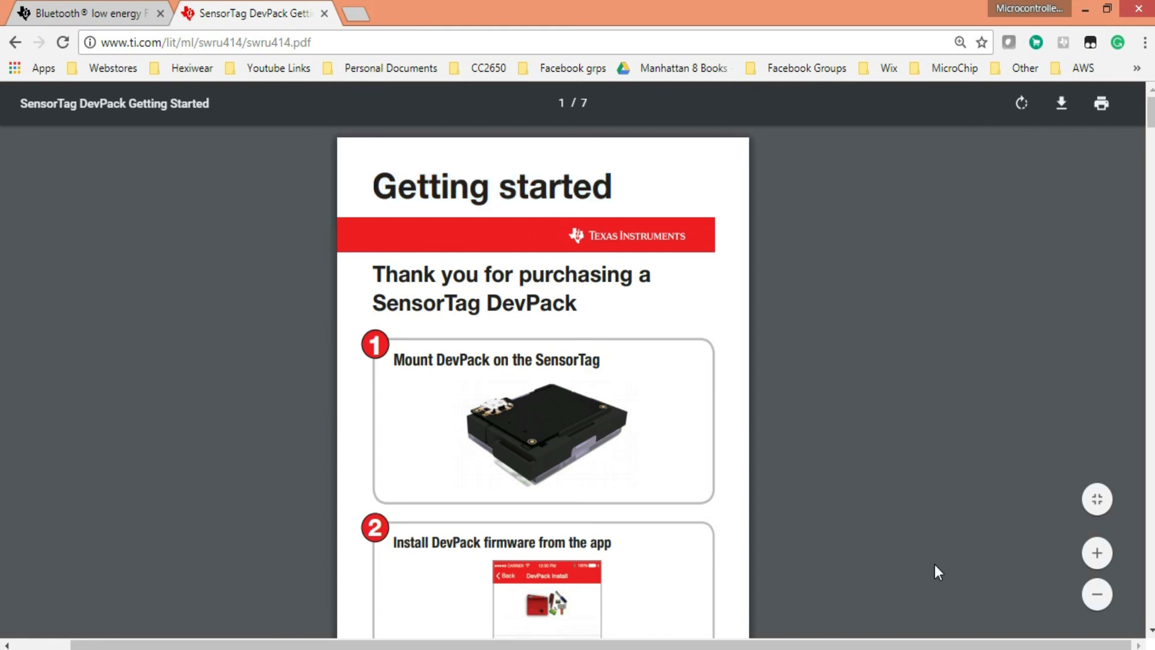